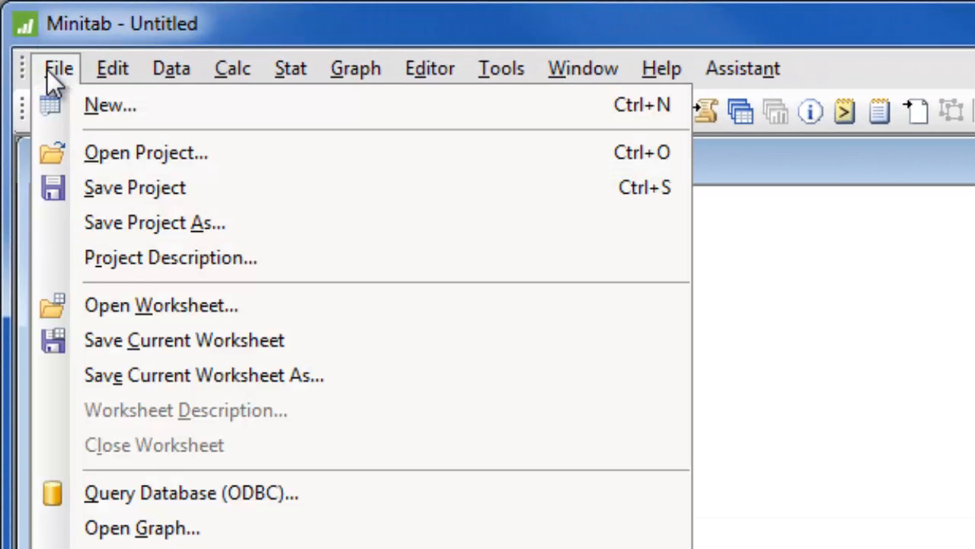
- Open the ShippingData worksheet from the Getting Started sample data folder
left_click(163, 306)
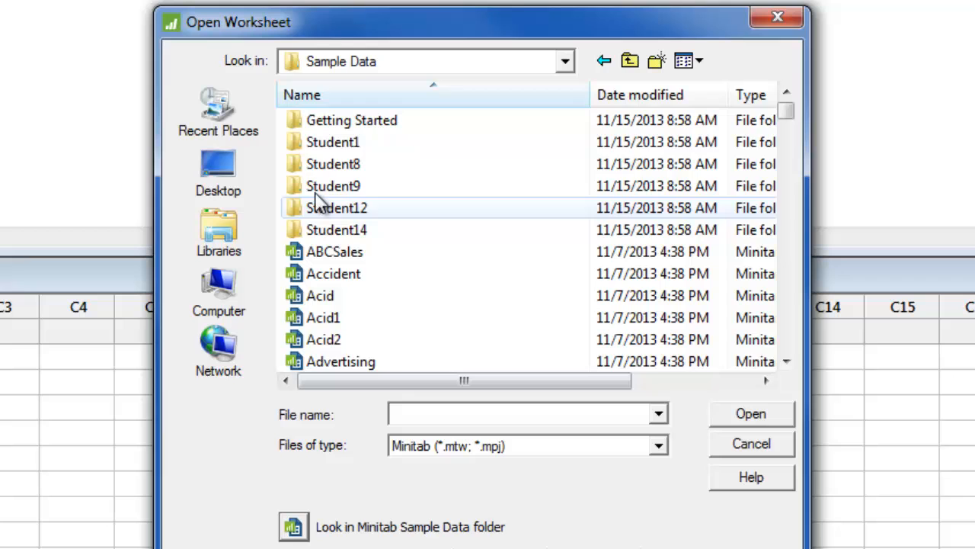
double_click(352, 119)
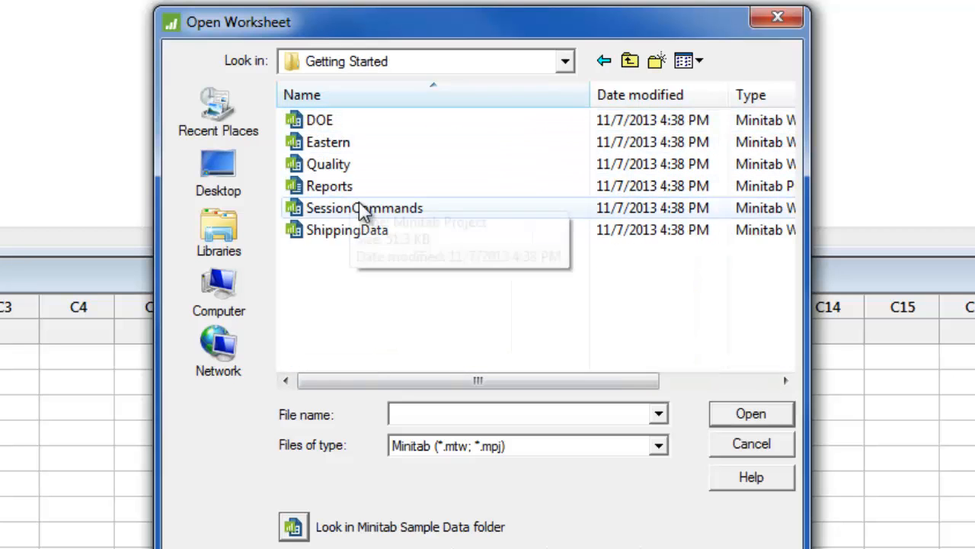
left_click(345, 229)
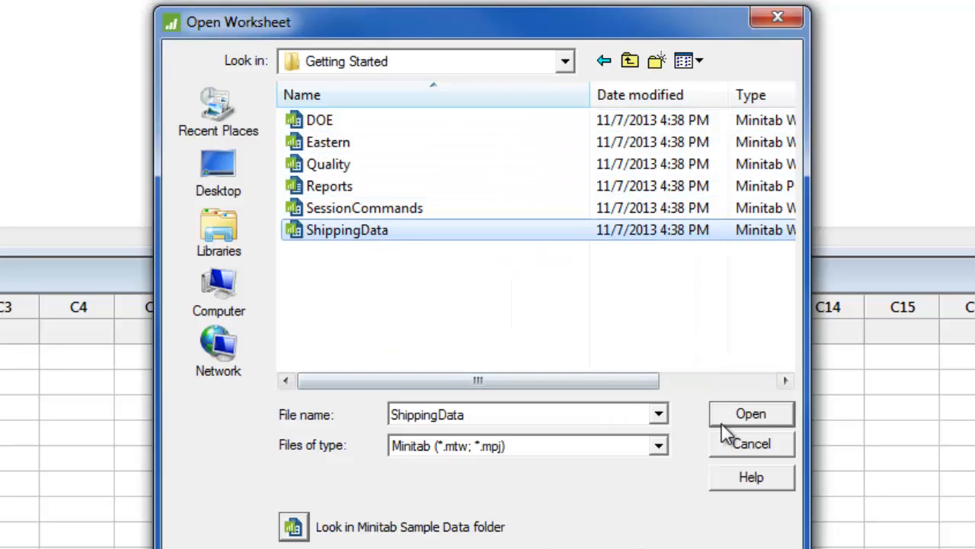
left_click(751, 414)
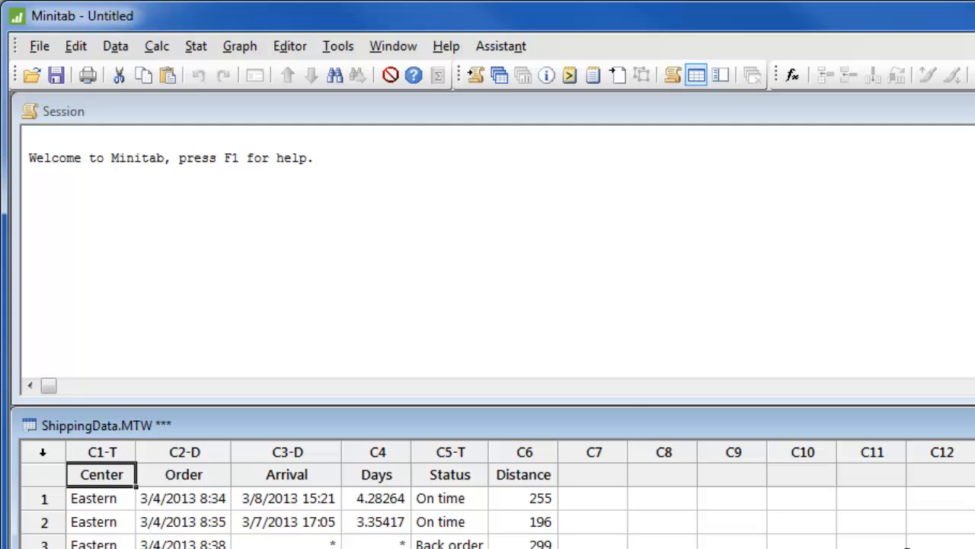
- Open the Graph menu to show the available chart types
left_click(239, 47)
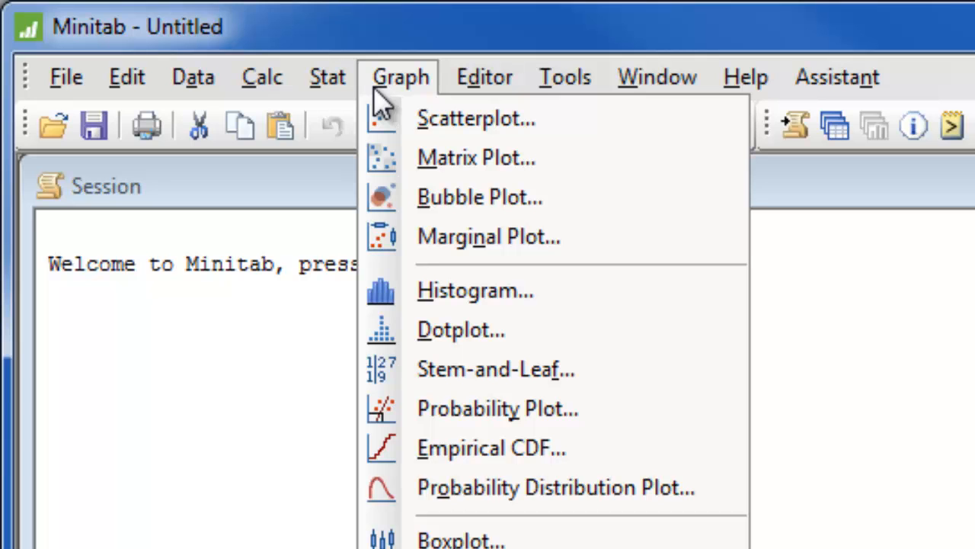
mouse_move(555, 288)
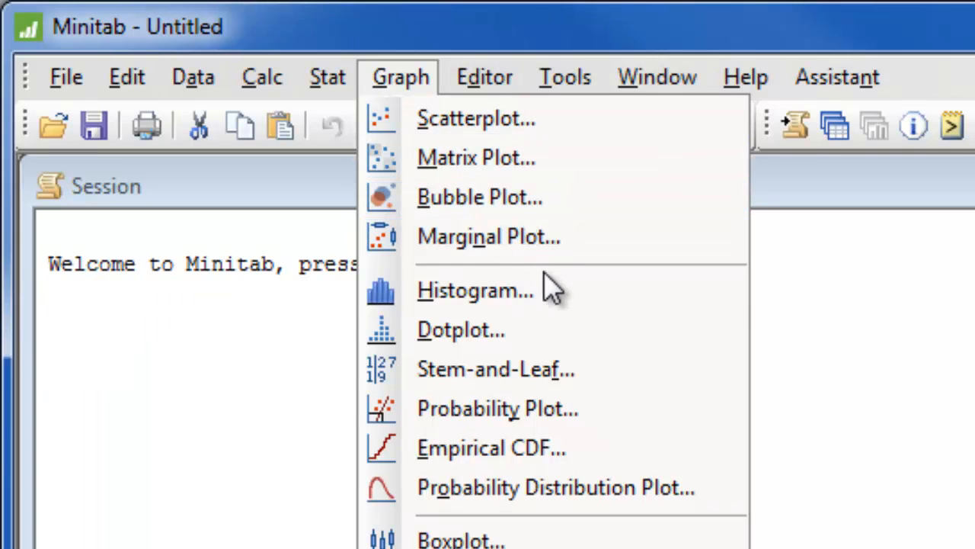
- Set up a With Fit histogram with Days as the graph variable and open Multiple Graphs
left_click(473, 291)
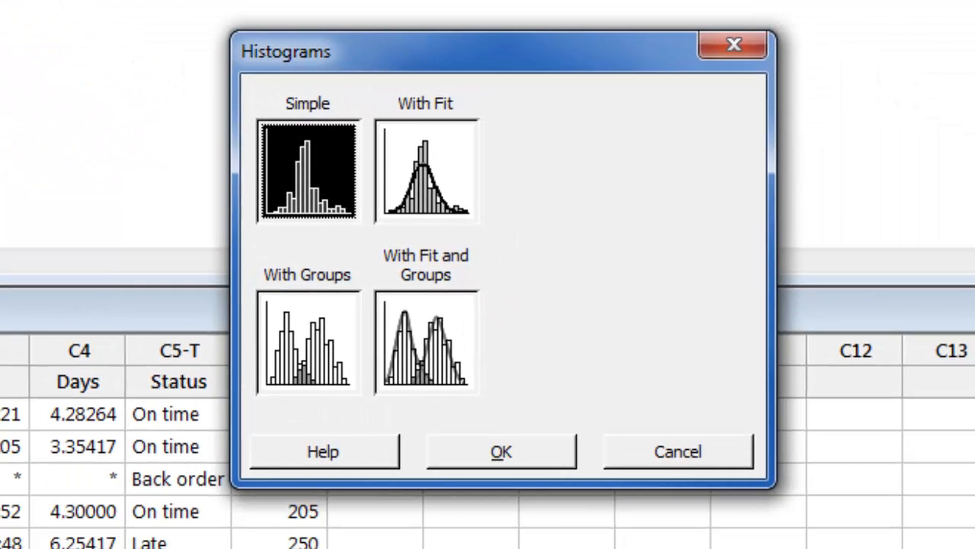
left_click(409, 173)
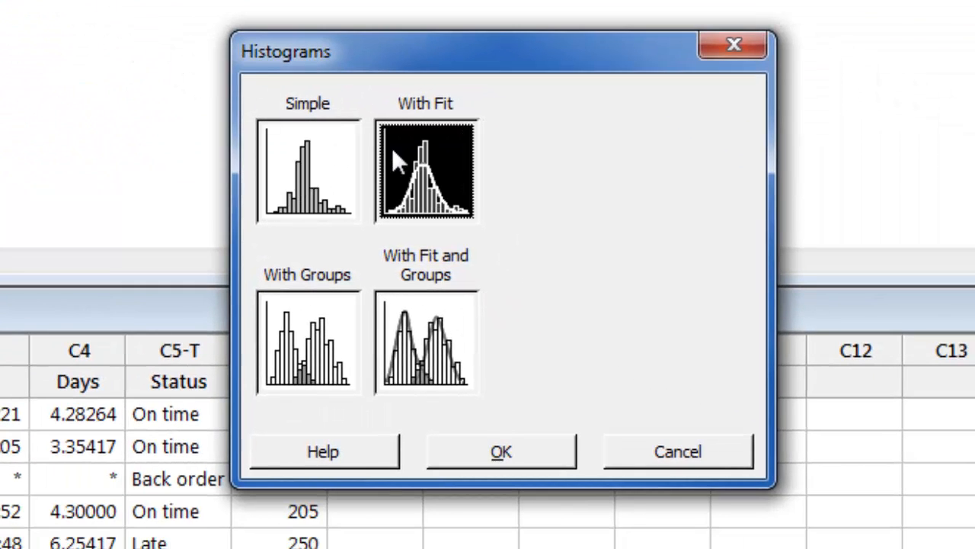
mouse_move(509, 383)
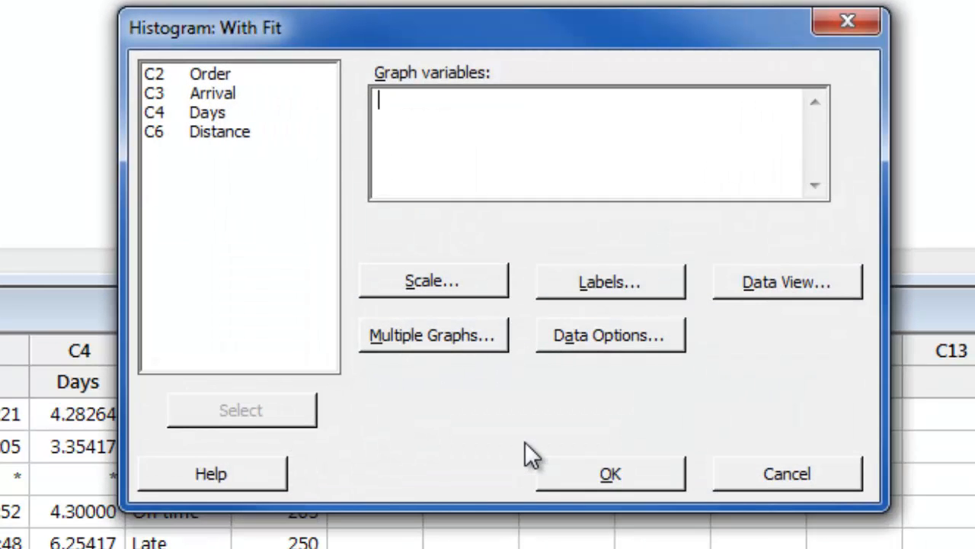
left_click(208, 112)
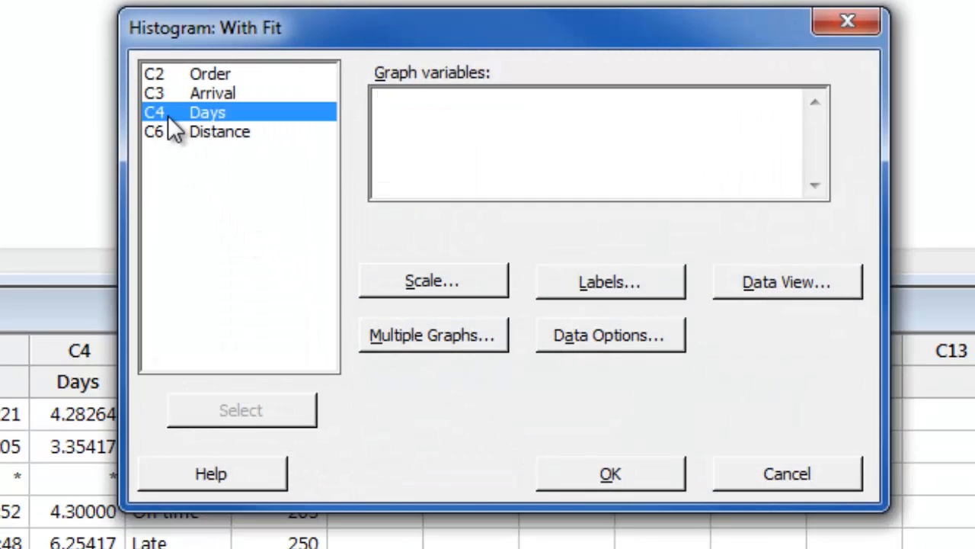
left_click(241, 409)
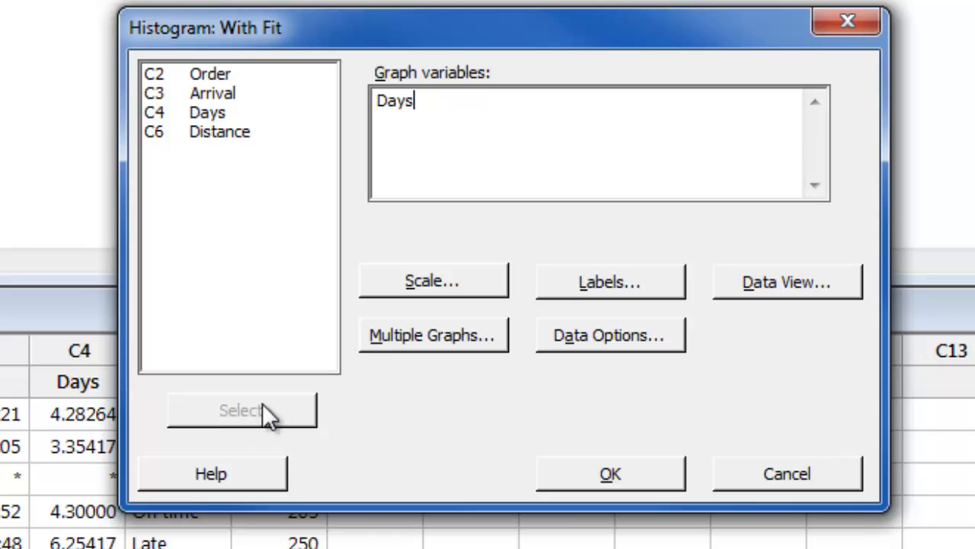
left_click(432, 333)
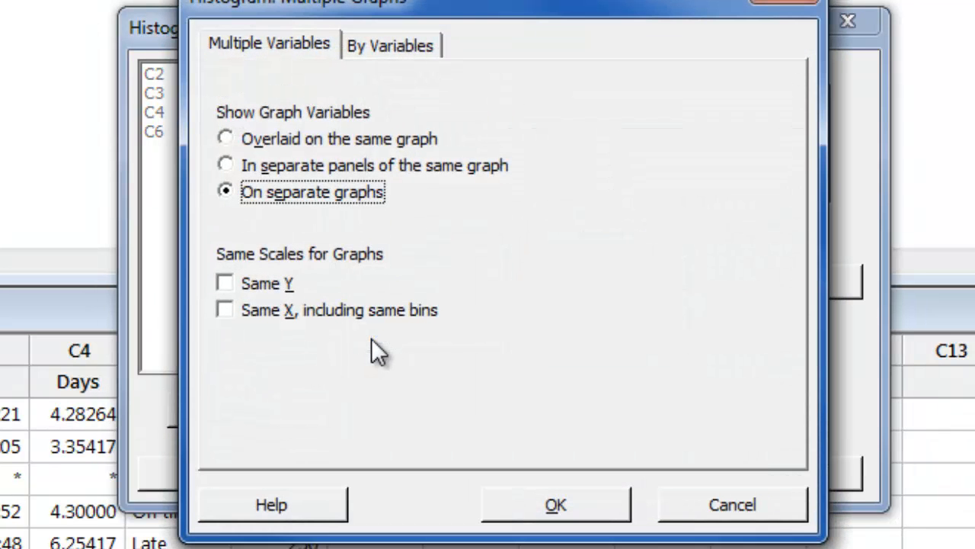
- Panel the Days histogram by Center and create the graph
left_click(394, 48)
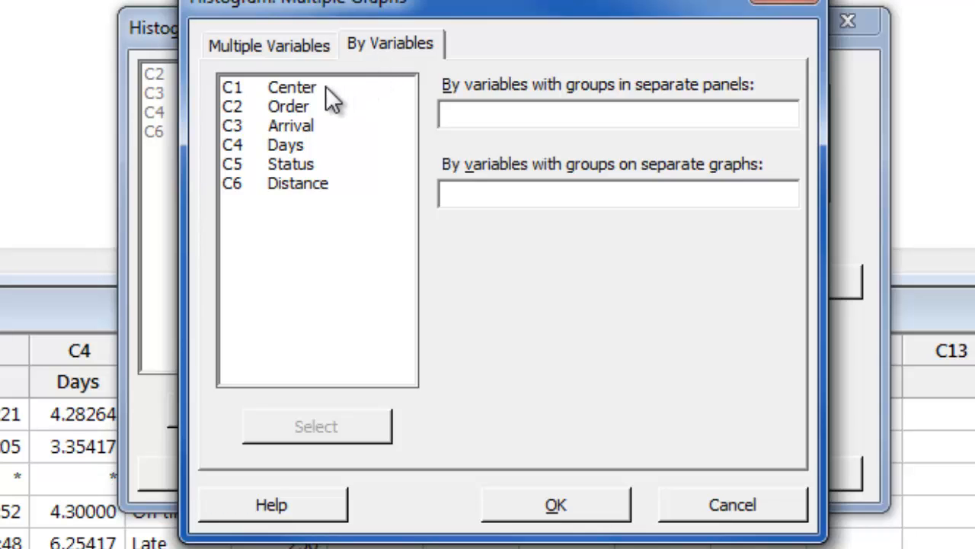
type("Center")
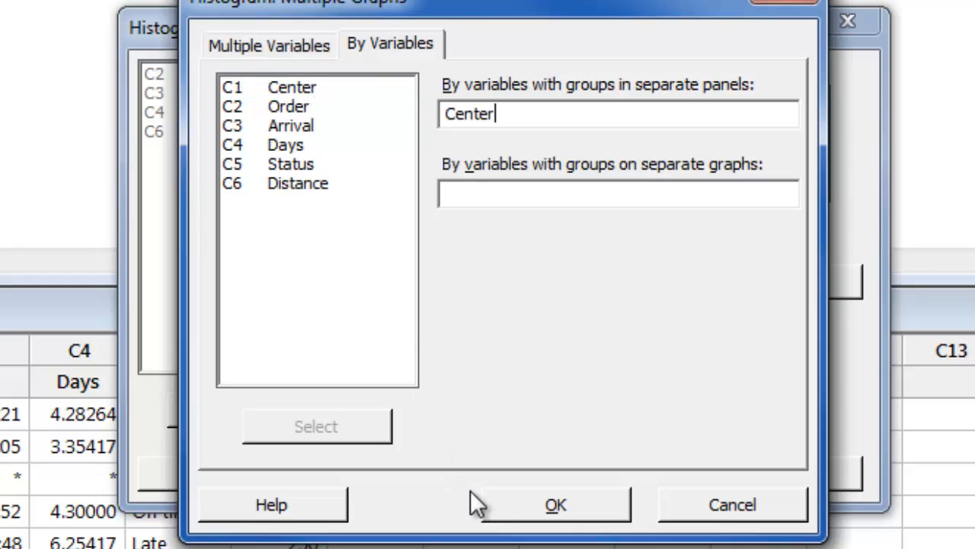
left_click(559, 504)
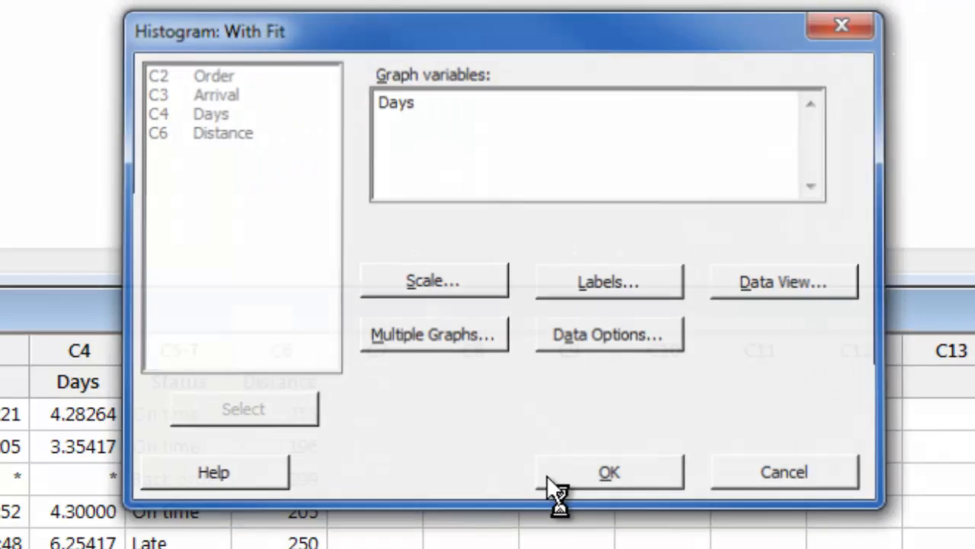
left_click(609, 472)
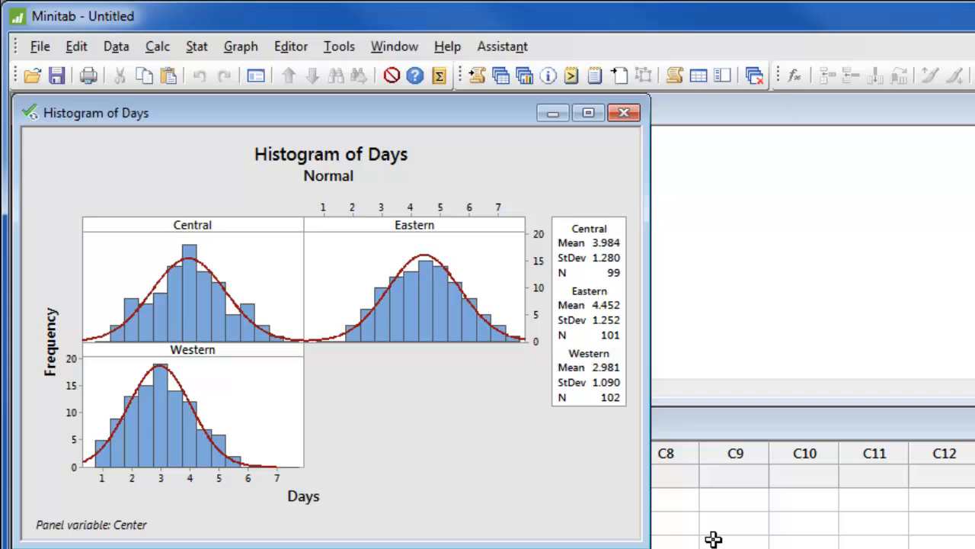
mouse_move(702, 533)
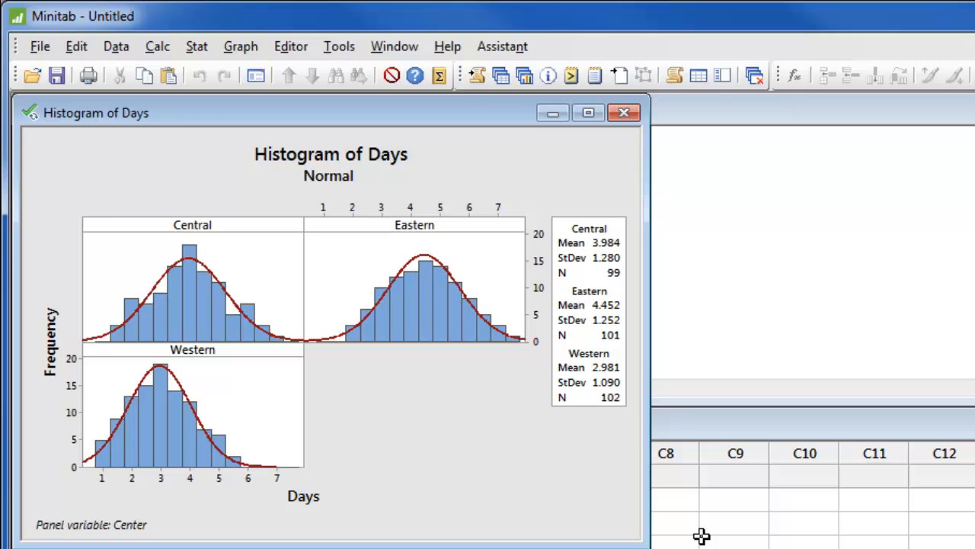
- Bring up the editing options for the Days histogram
right_click(366, 377)
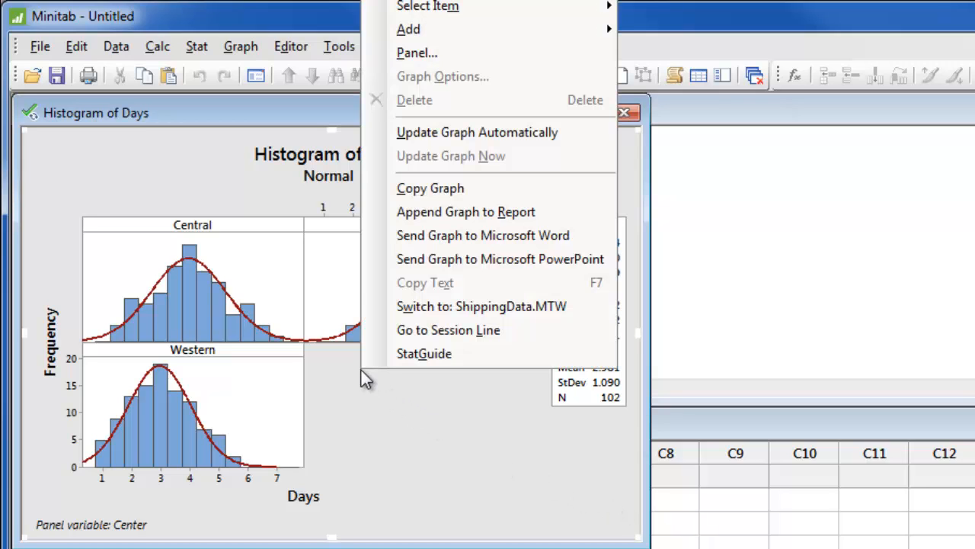
mouse_move(417, 53)
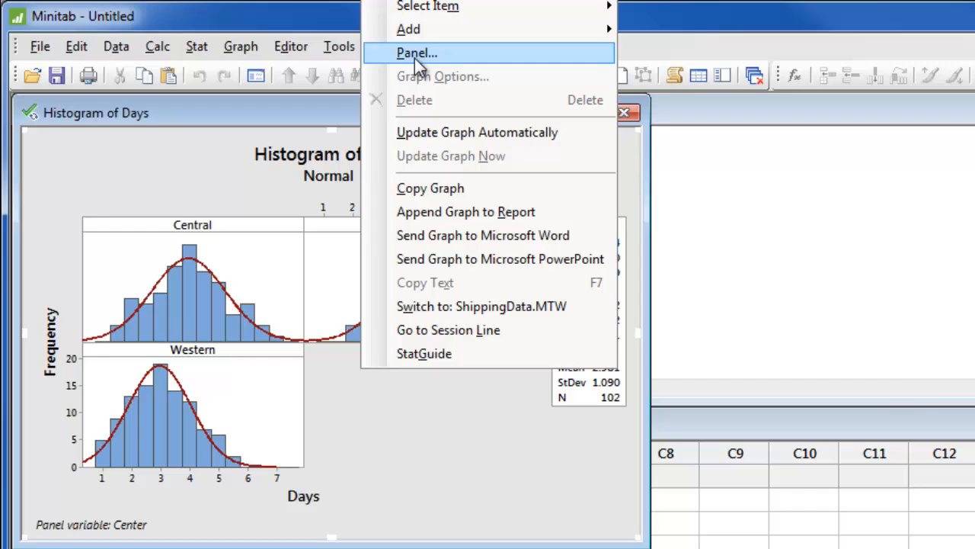
- Arrange the histogram panels in a custom layout of 3 rows and 1 column
left_click(414, 53)
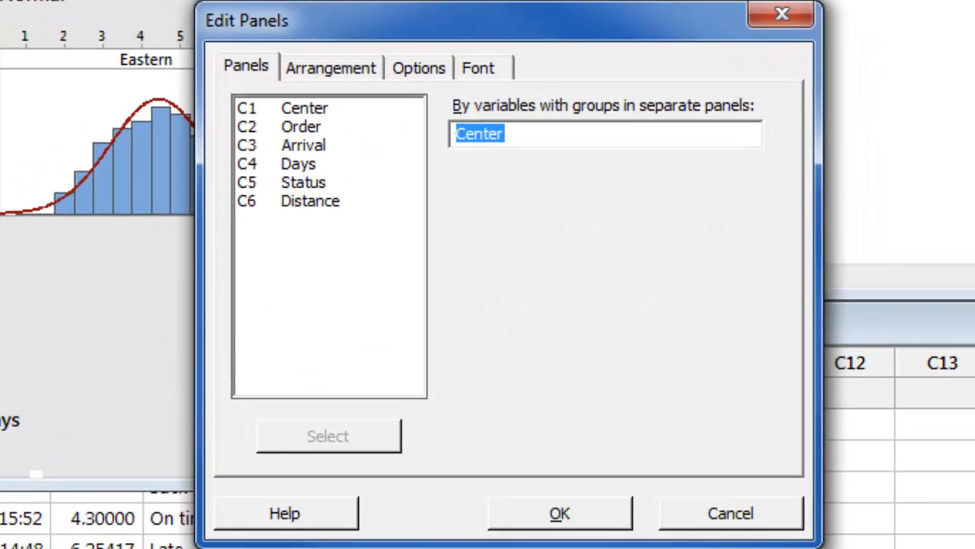
left_click(331, 67)
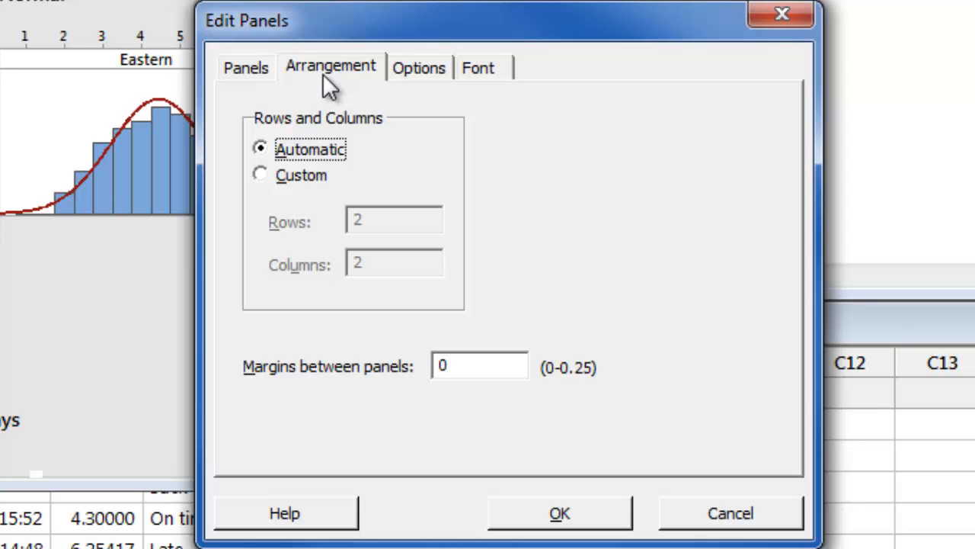
left_click(261, 174)
type("1")
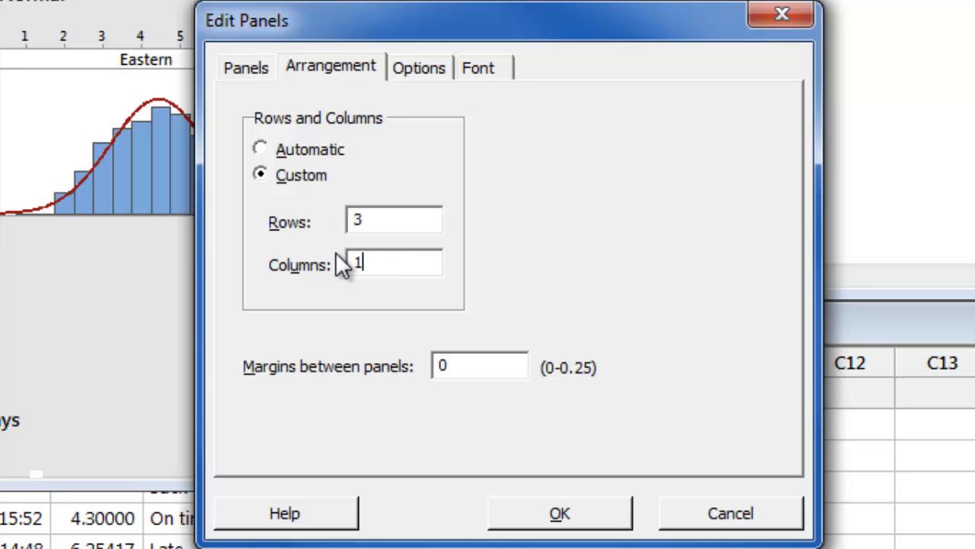
left_click(555, 512)
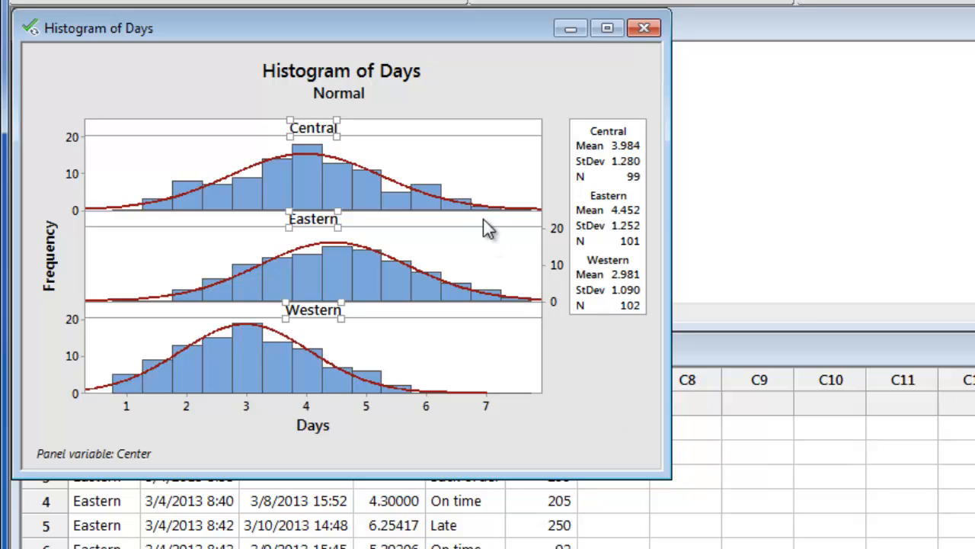
- Retitle the histogram 'Delivery Times'
double_click(340, 70)
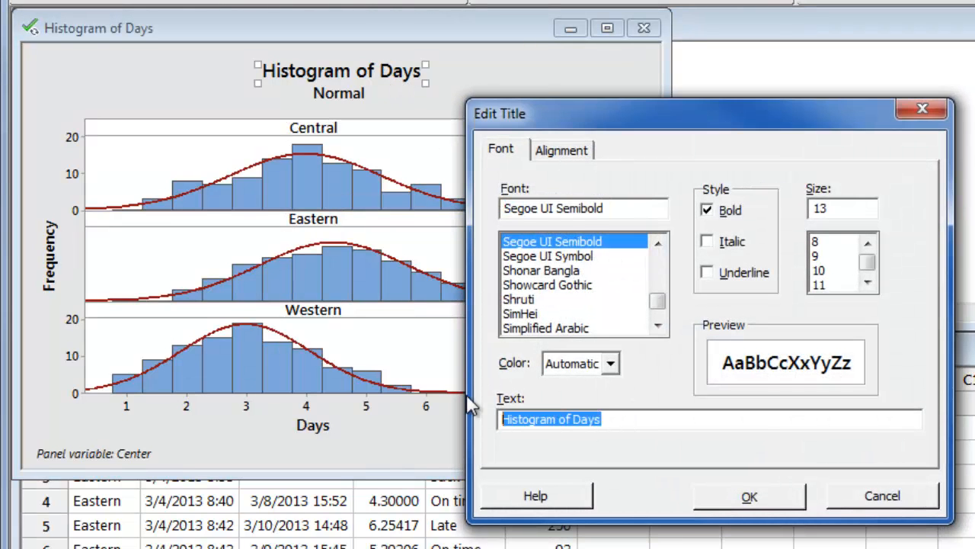
type("Delivery Ti")
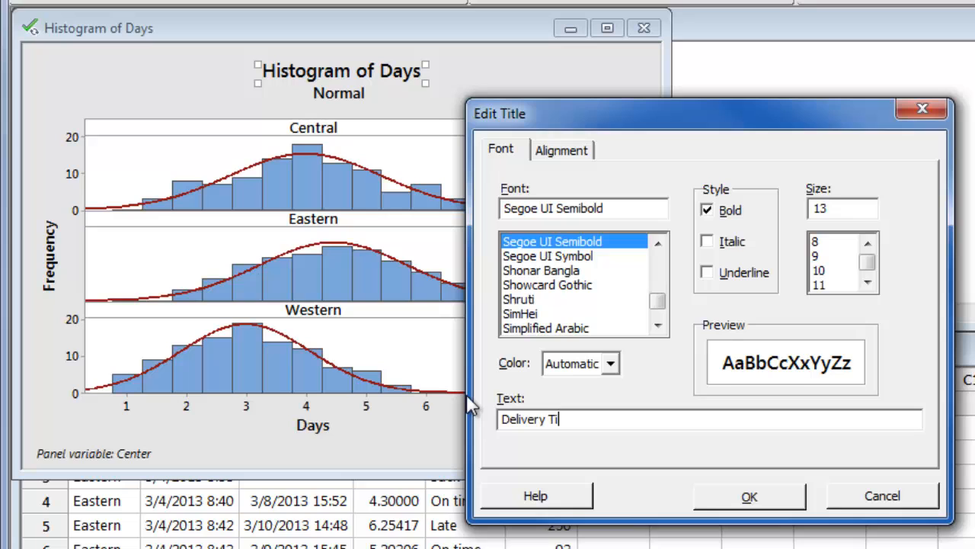
type("mes")
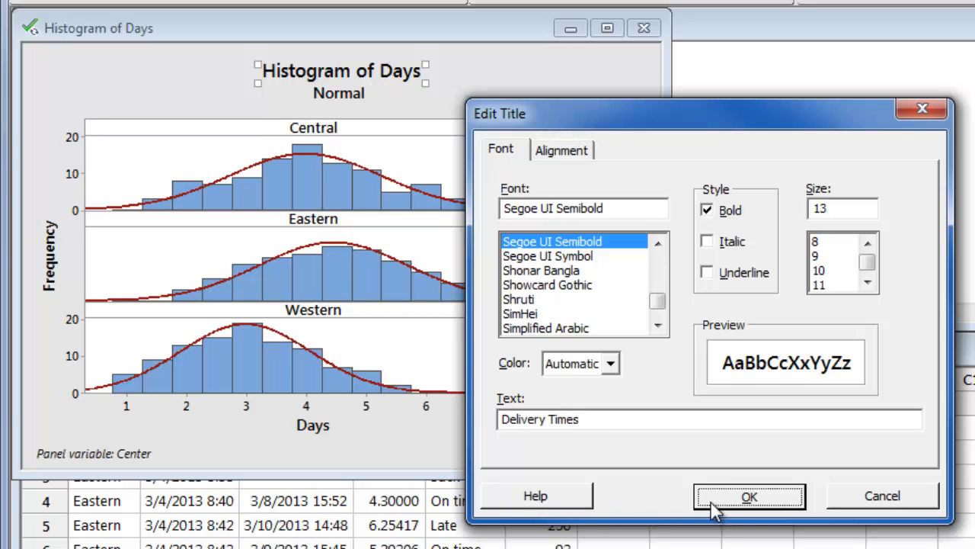
left_click(746, 495)
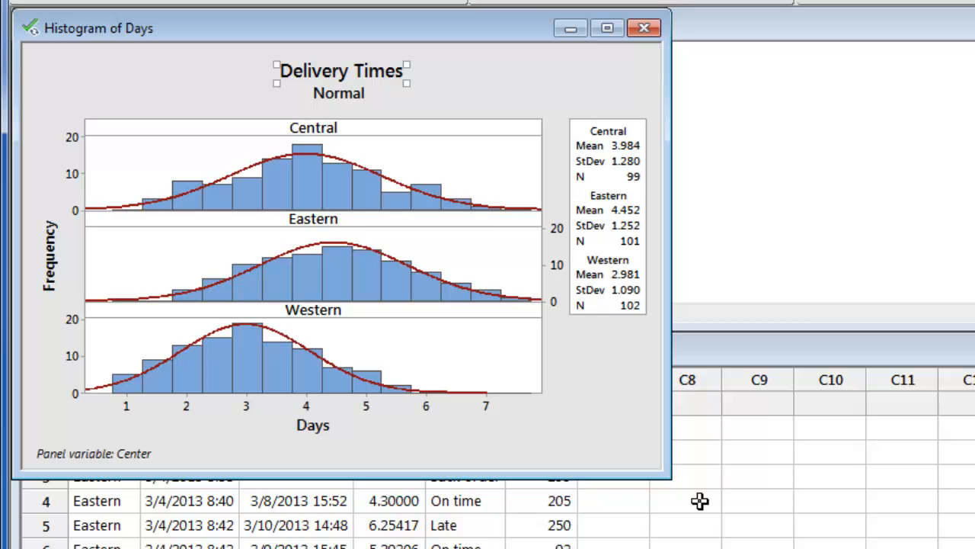
mouse_move(362, 200)
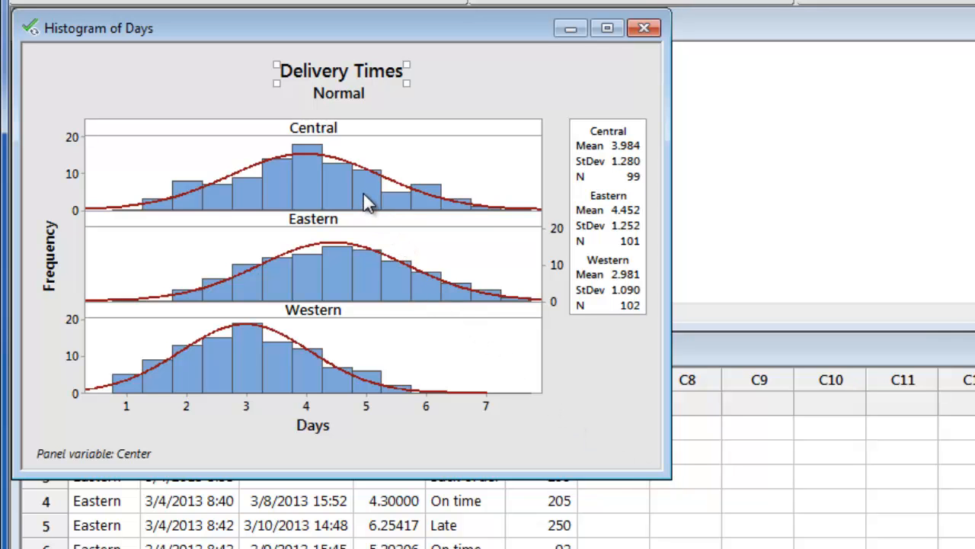
double_click(351, 191)
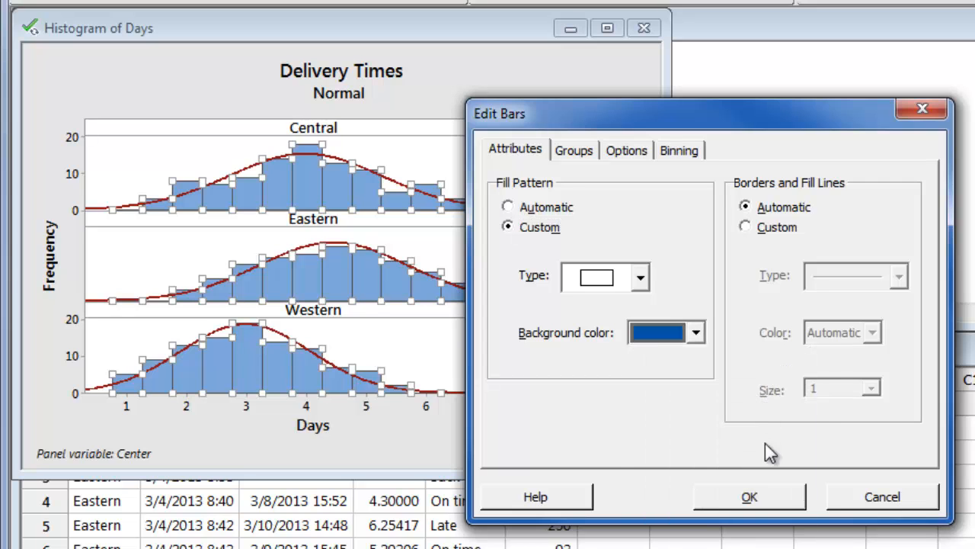
- Apply a solid dark blue fill to the histogram bars
left_click(762, 495)
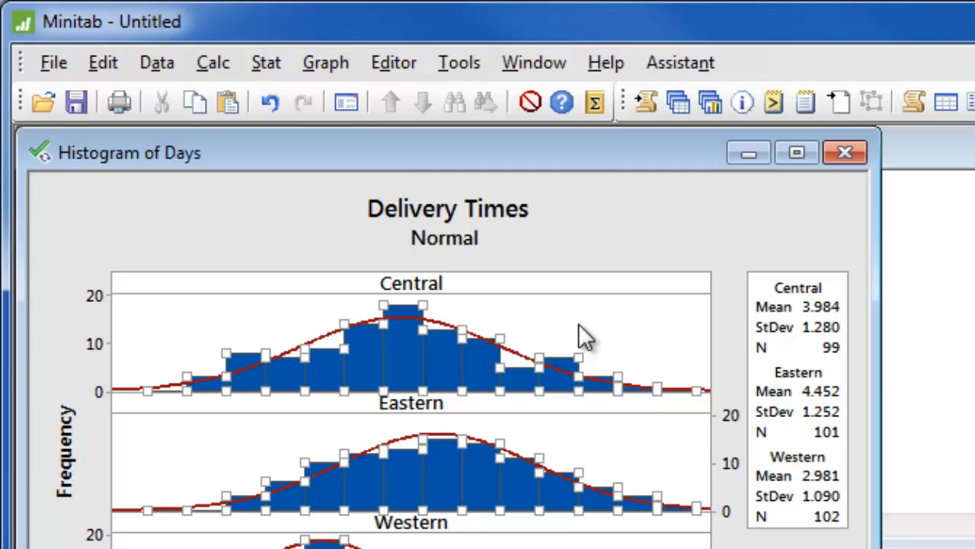
left_click(325, 61)
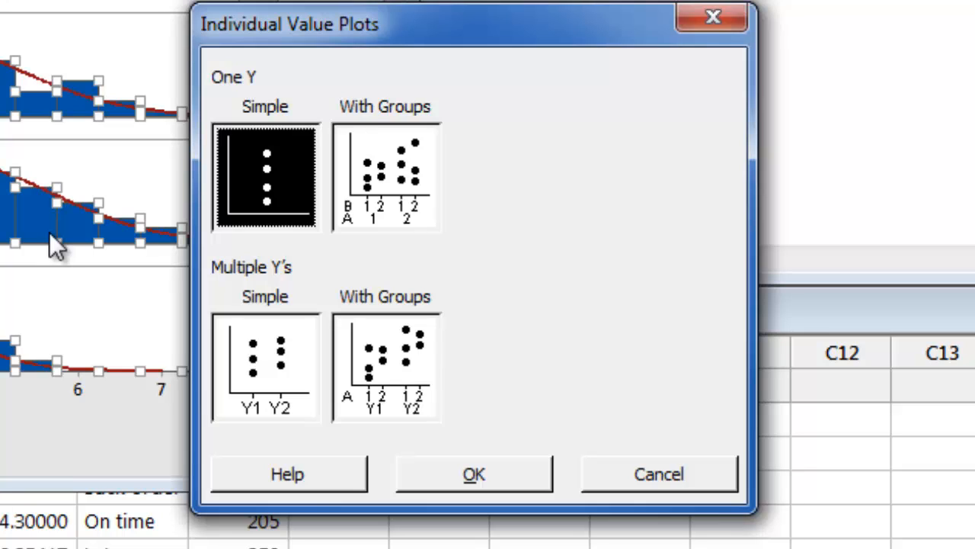
mouse_move(235, 107)
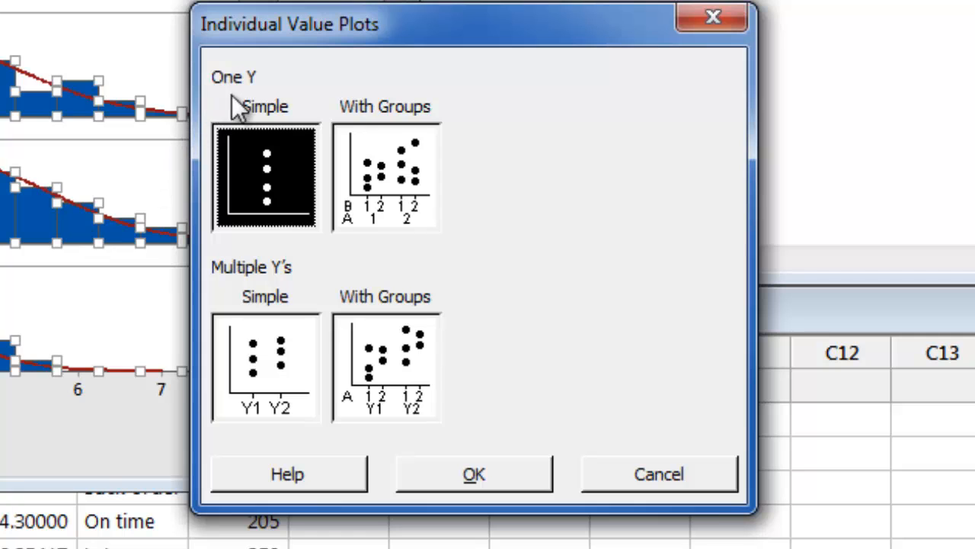
- Create a One Y With Groups individual value plot of Distance grouped by Center
left_click(385, 180)
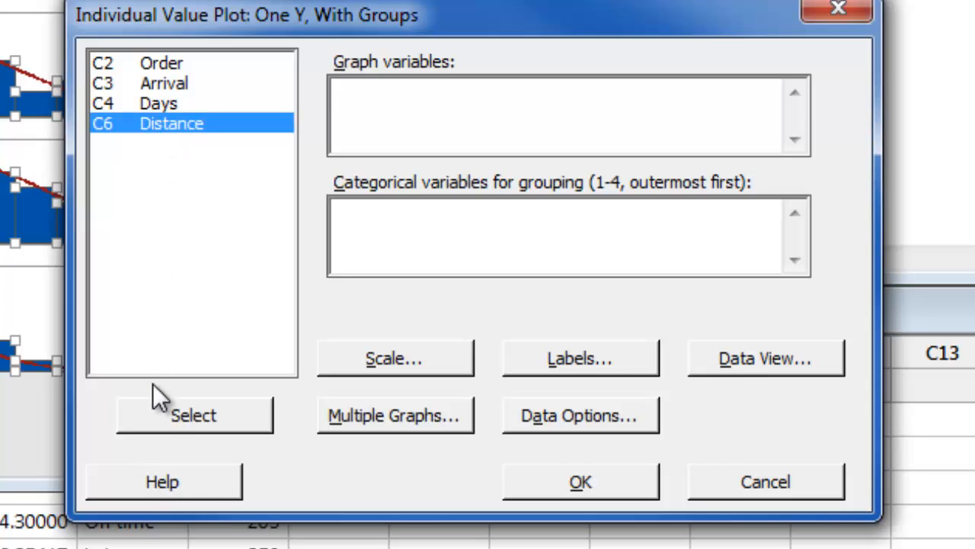
left_click(195, 415)
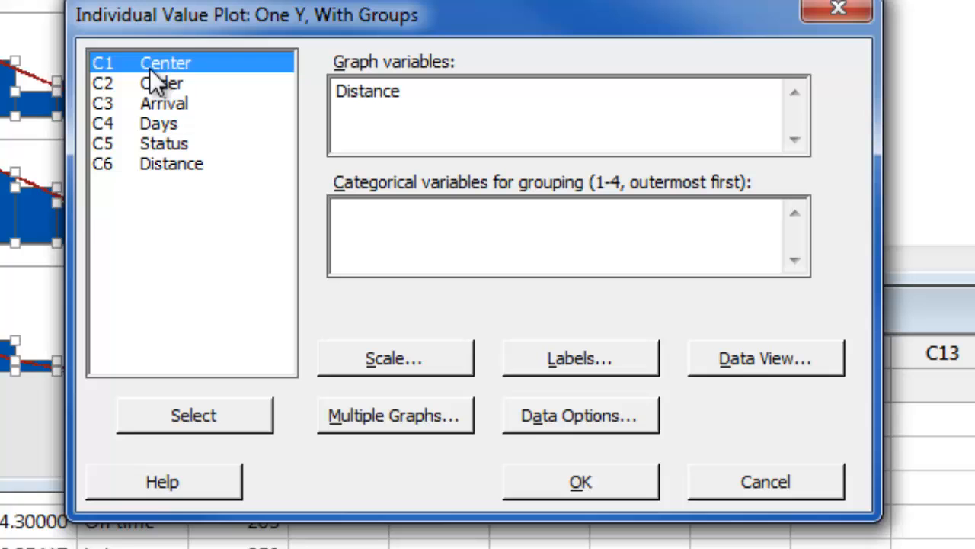
left_click(195, 414)
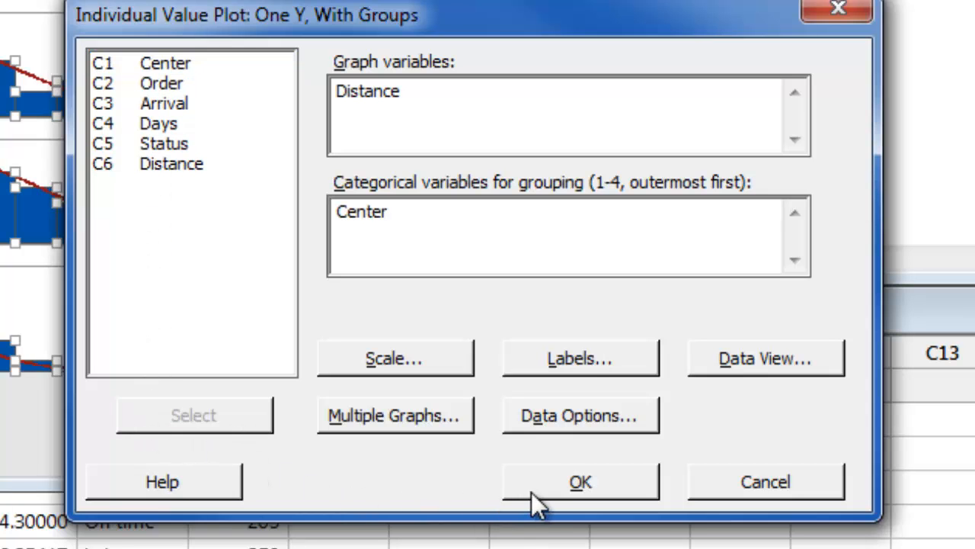
left_click(580, 480)
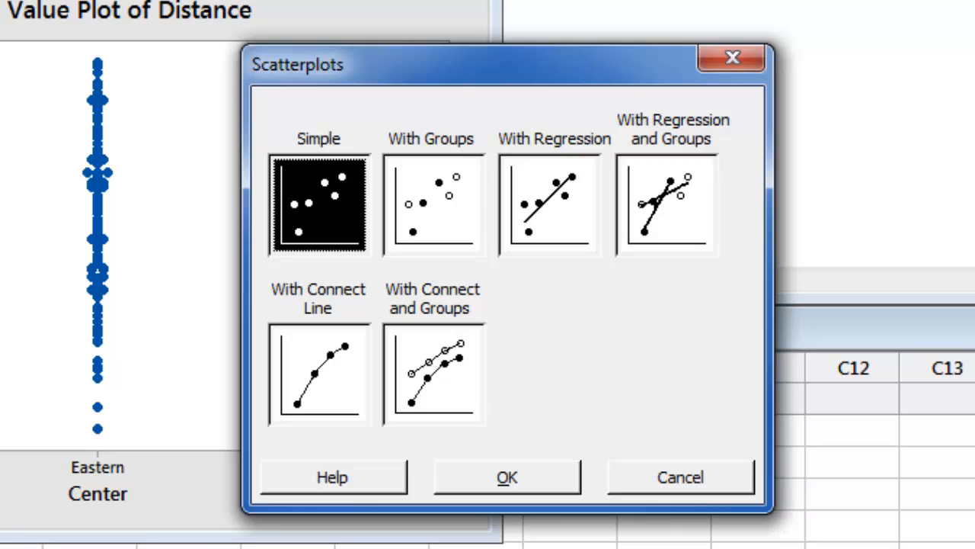
mouse_move(583, 212)
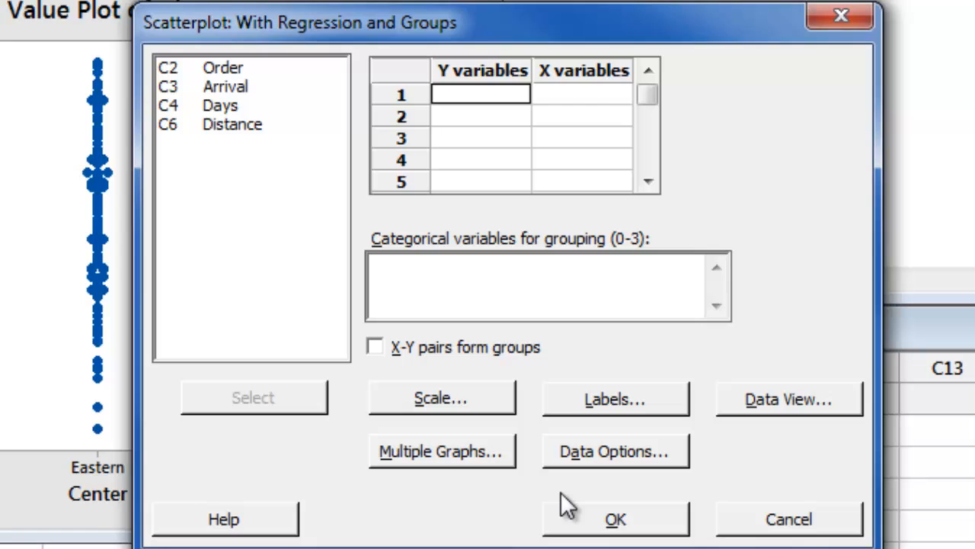
mouse_move(227, 131)
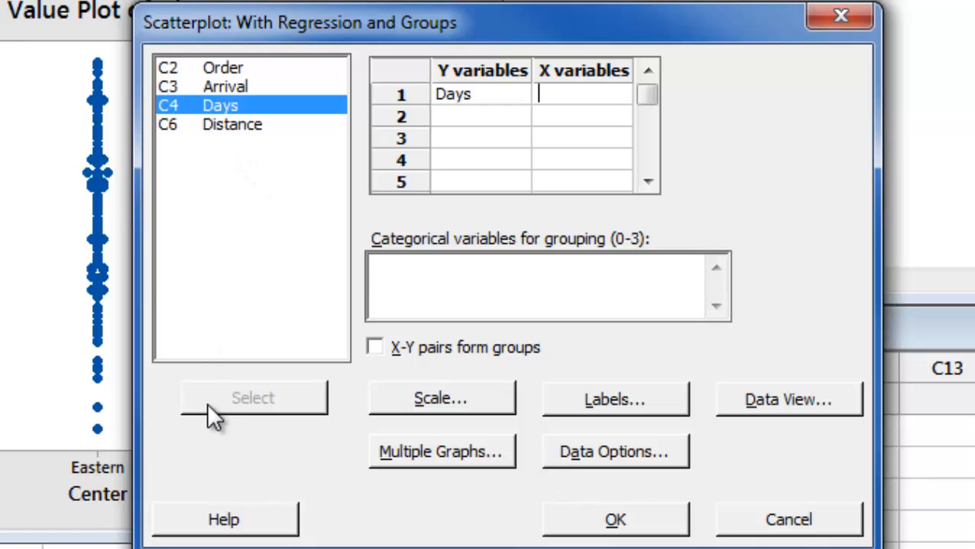
- Create a Days vs Distance scatterplot with regression lines grouped by Center
left_click(231, 124)
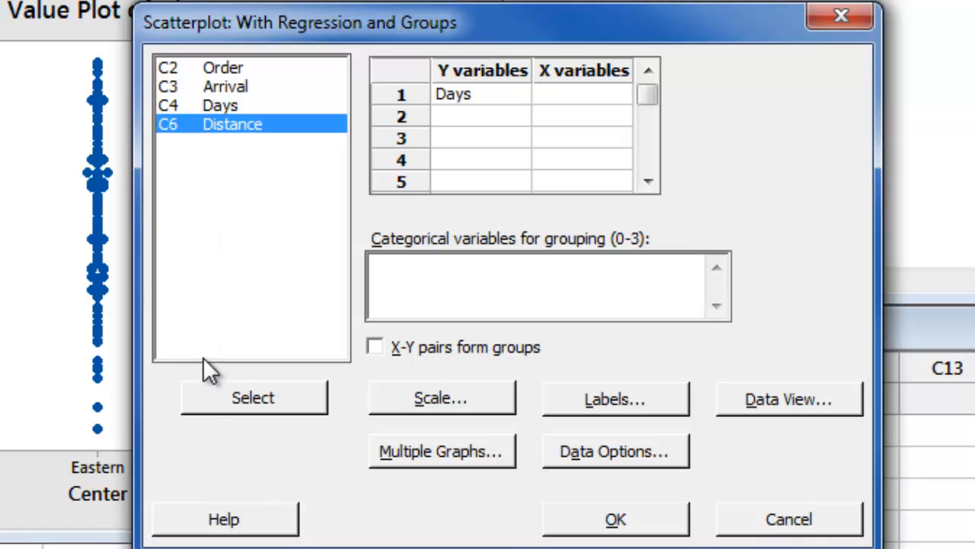
left_click(252, 397)
type("Center")
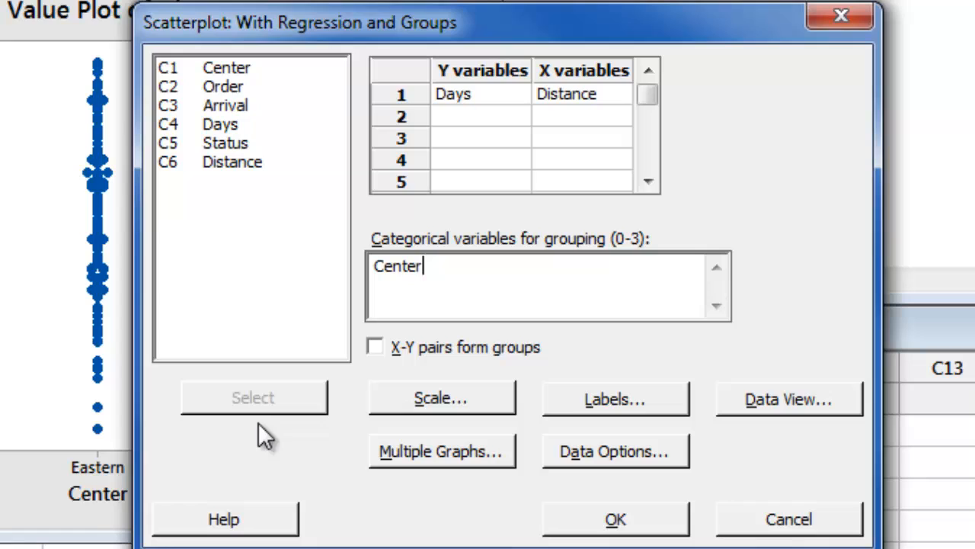
left_click(615, 519)
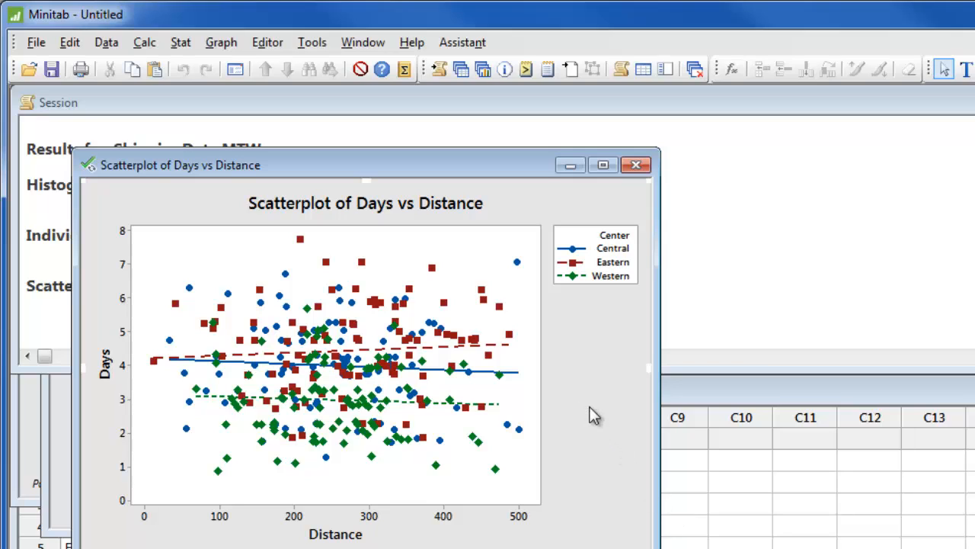
left_click(267, 42)
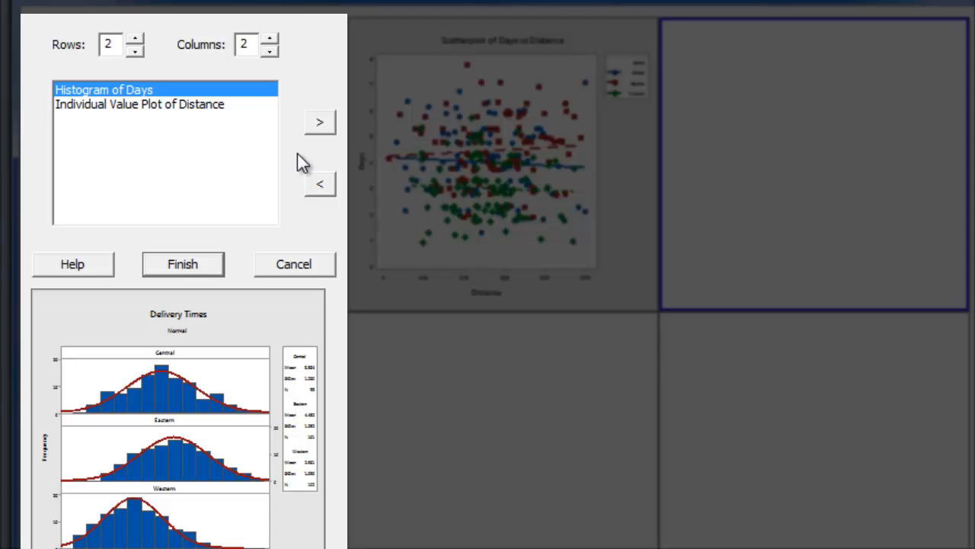
mouse_move(569, 174)
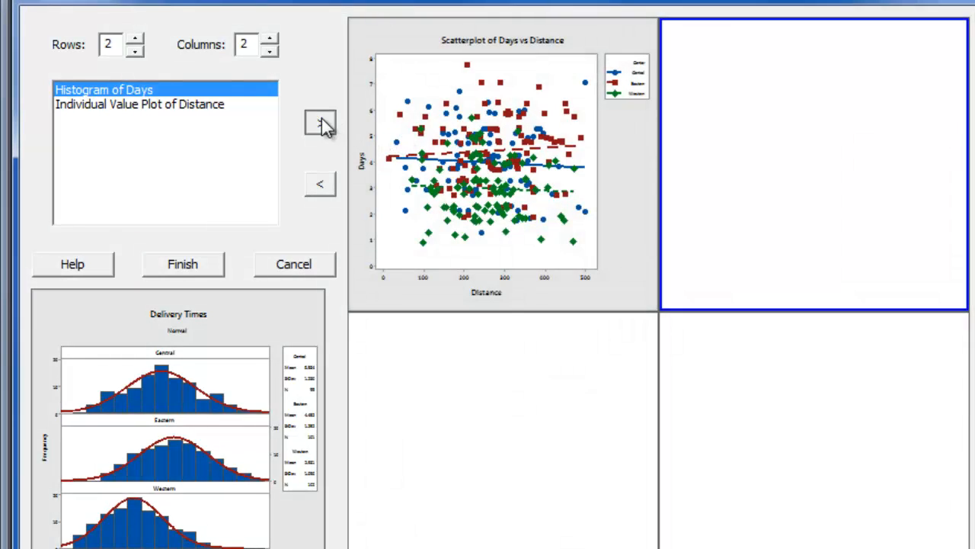
- Place the Delivery Times histogram top-right and the Distance value plot top-left in the layout grid
left_click(318, 123)
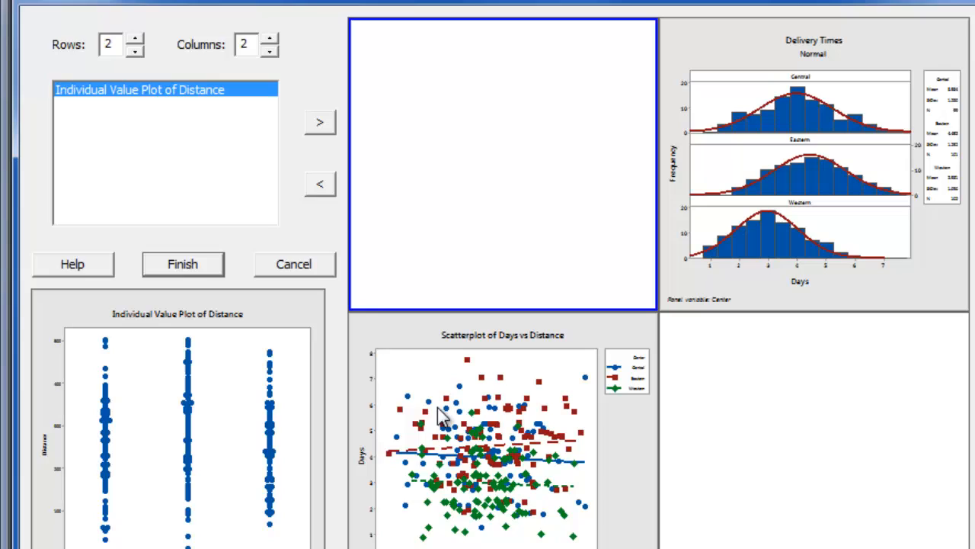
left_click(319, 122)
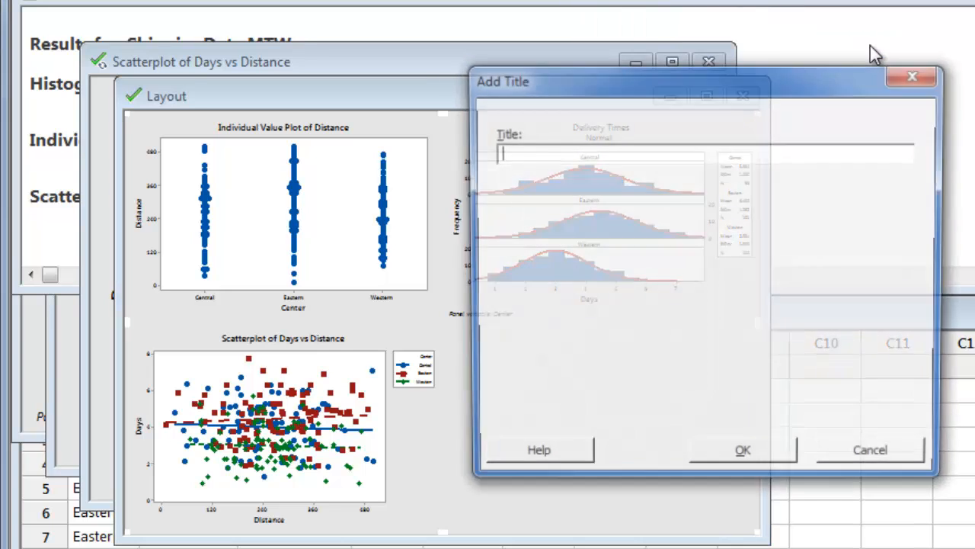
- Add the title 'Shipping Analysis' above the three graphs on the layout page
type("Shipping Analysis")
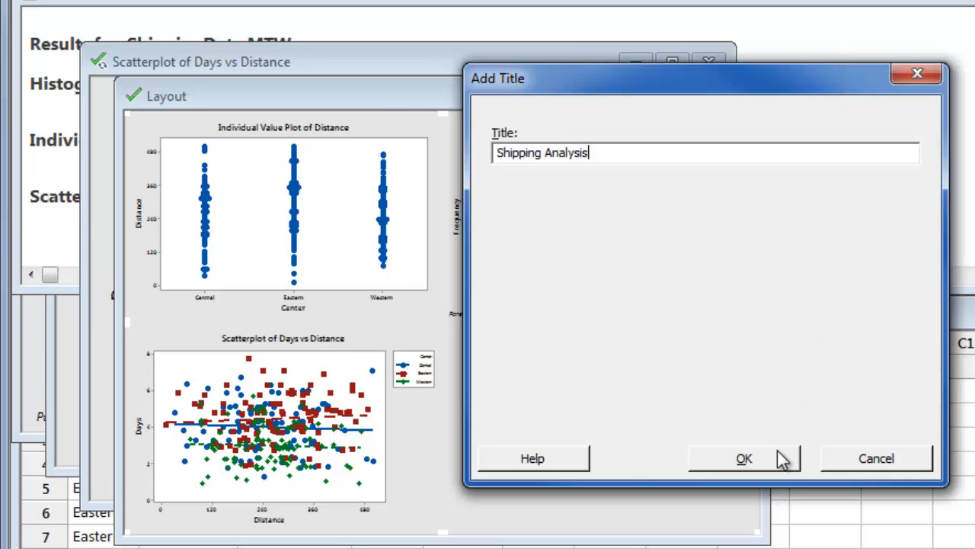
left_click(742, 457)
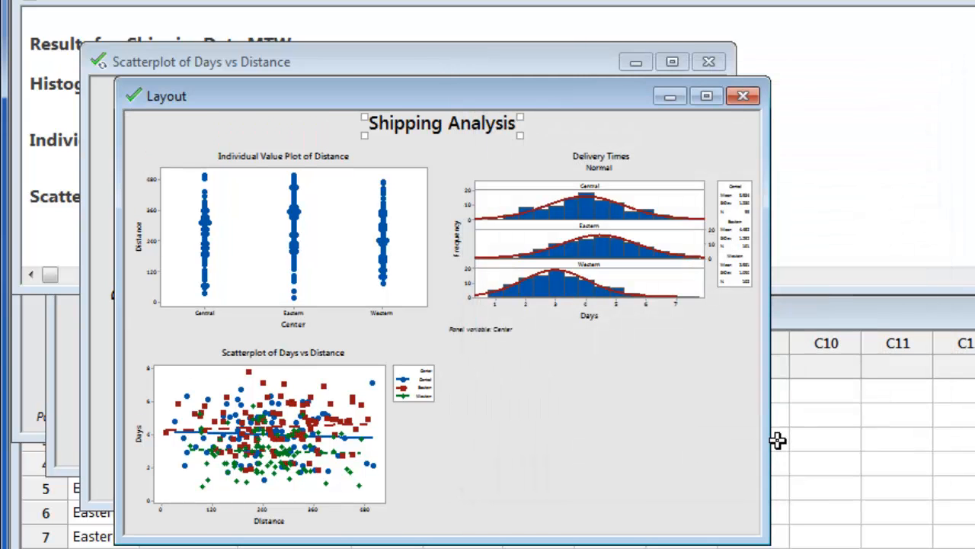
mouse_move(714, 276)
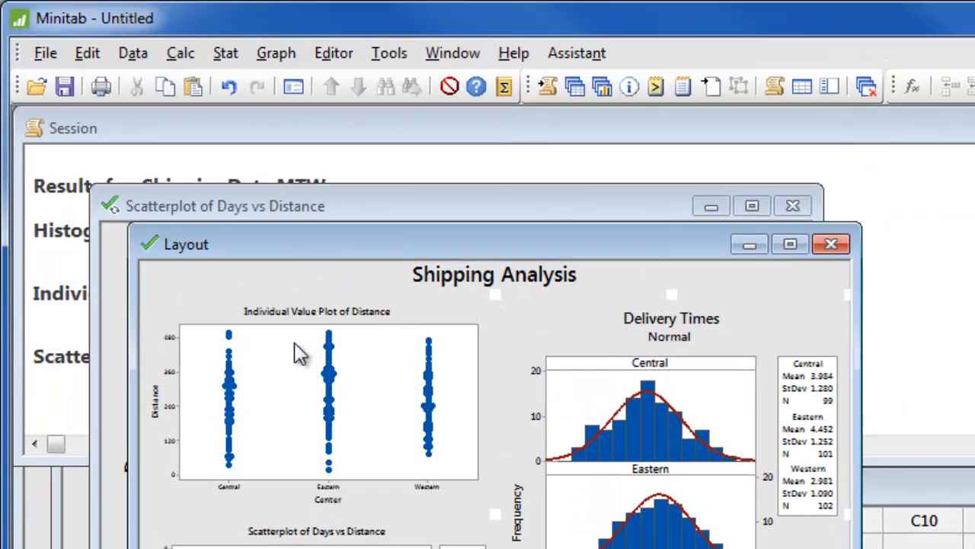
left_click(45, 54)
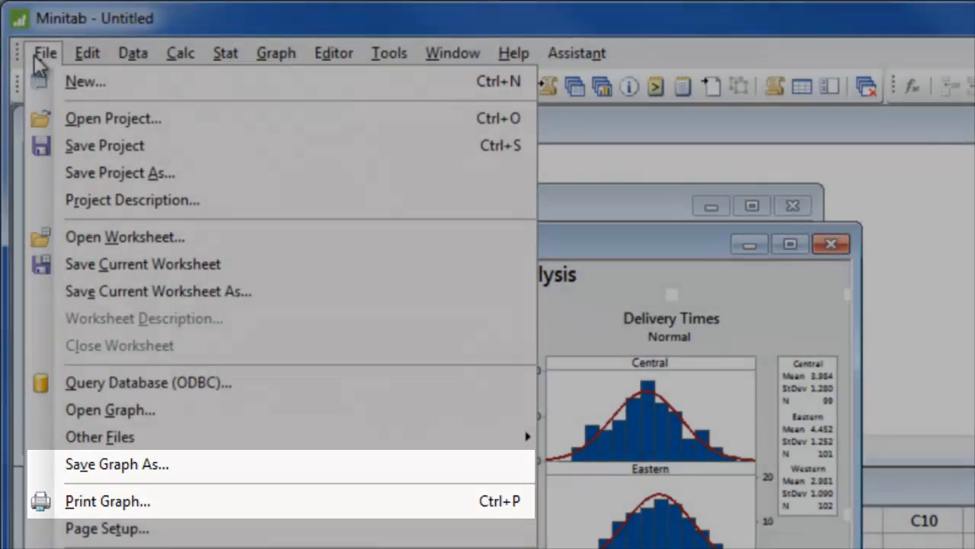
mouse_move(105, 145)
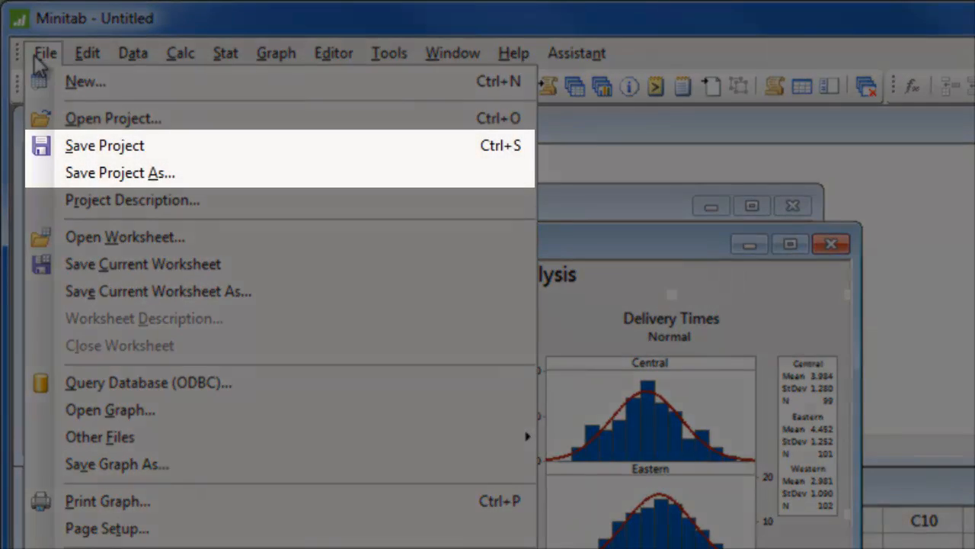